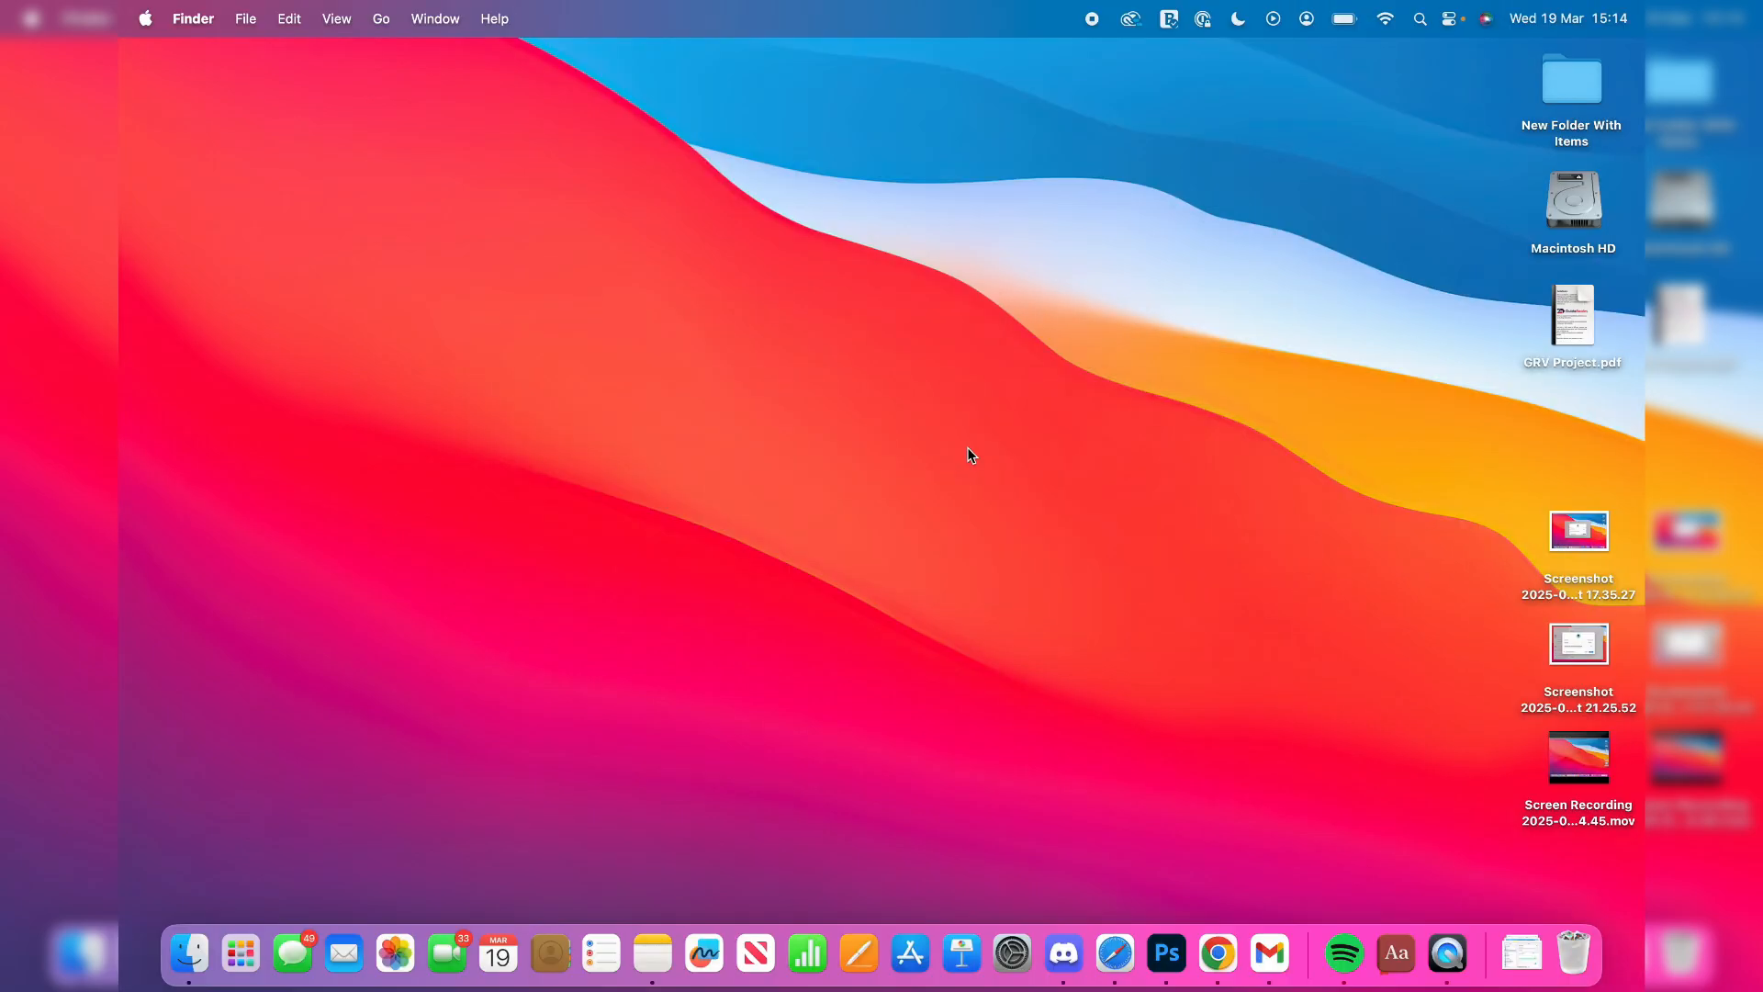
{"action": "mouse_move", "coordinate": [984, 389]}
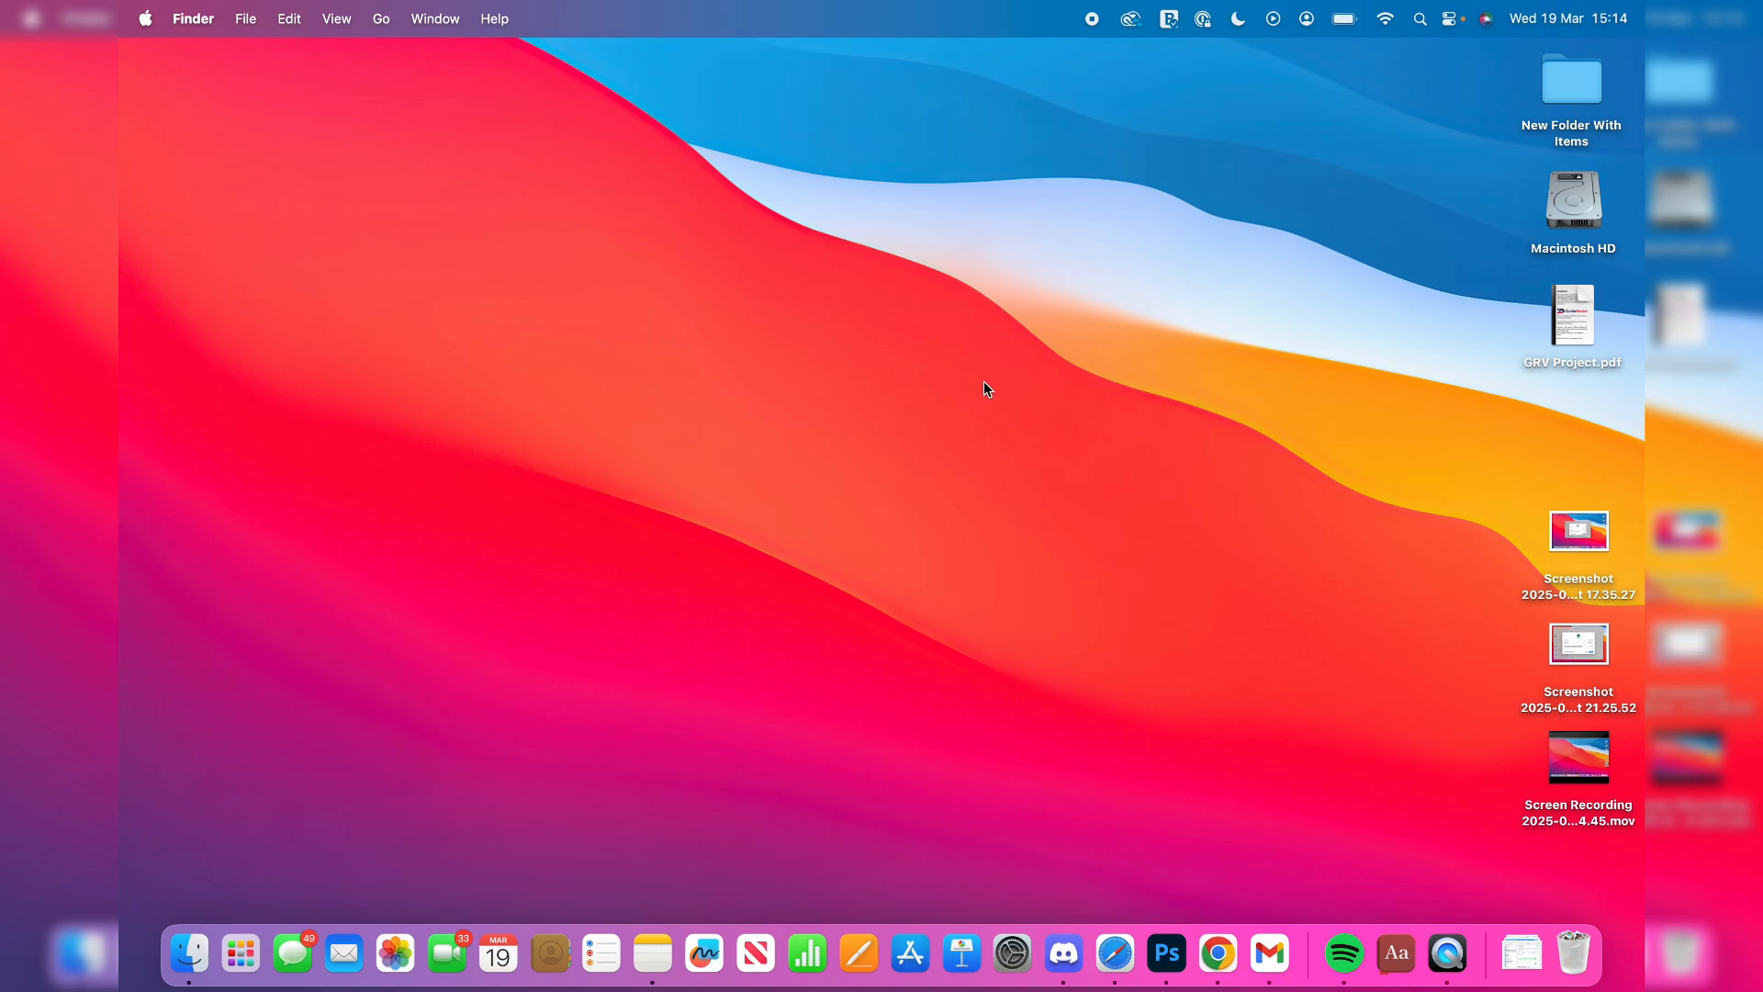
{"action": "mouse_move", "coordinate": [1006, 488]}
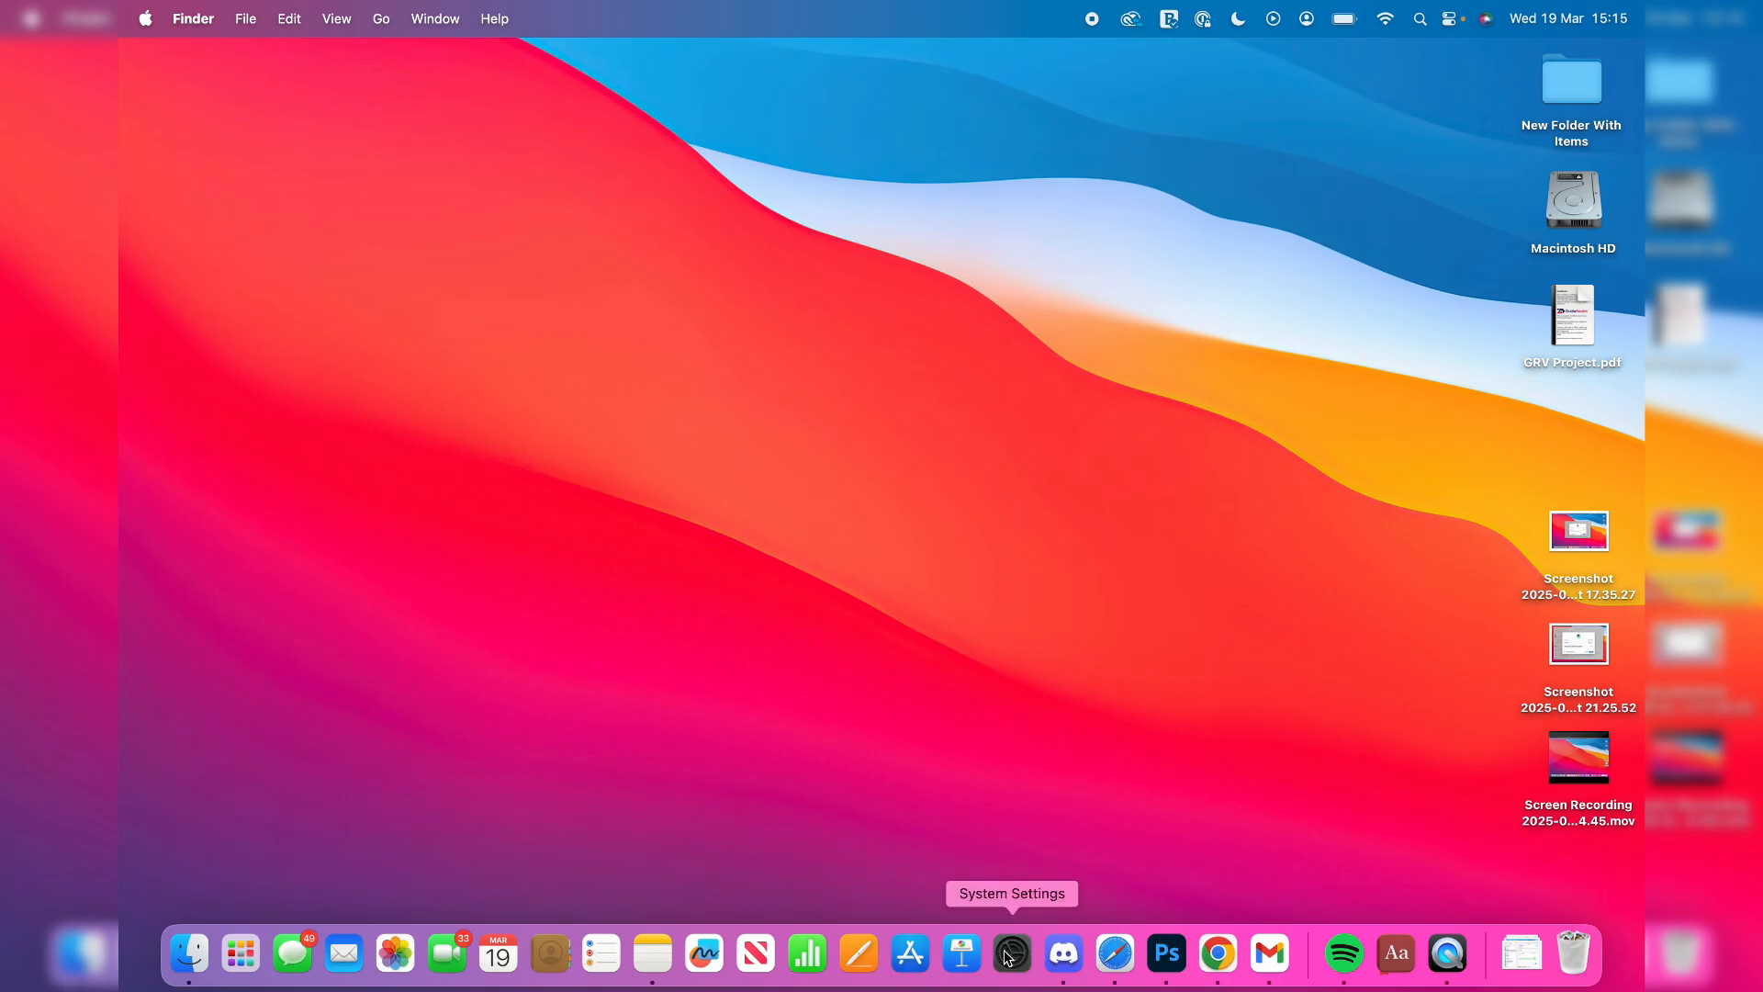
Launch System Settings and go to the Internet Accounts page, which lists no accounts yet
{"action": "left_click", "coordinate": [1010, 954]}
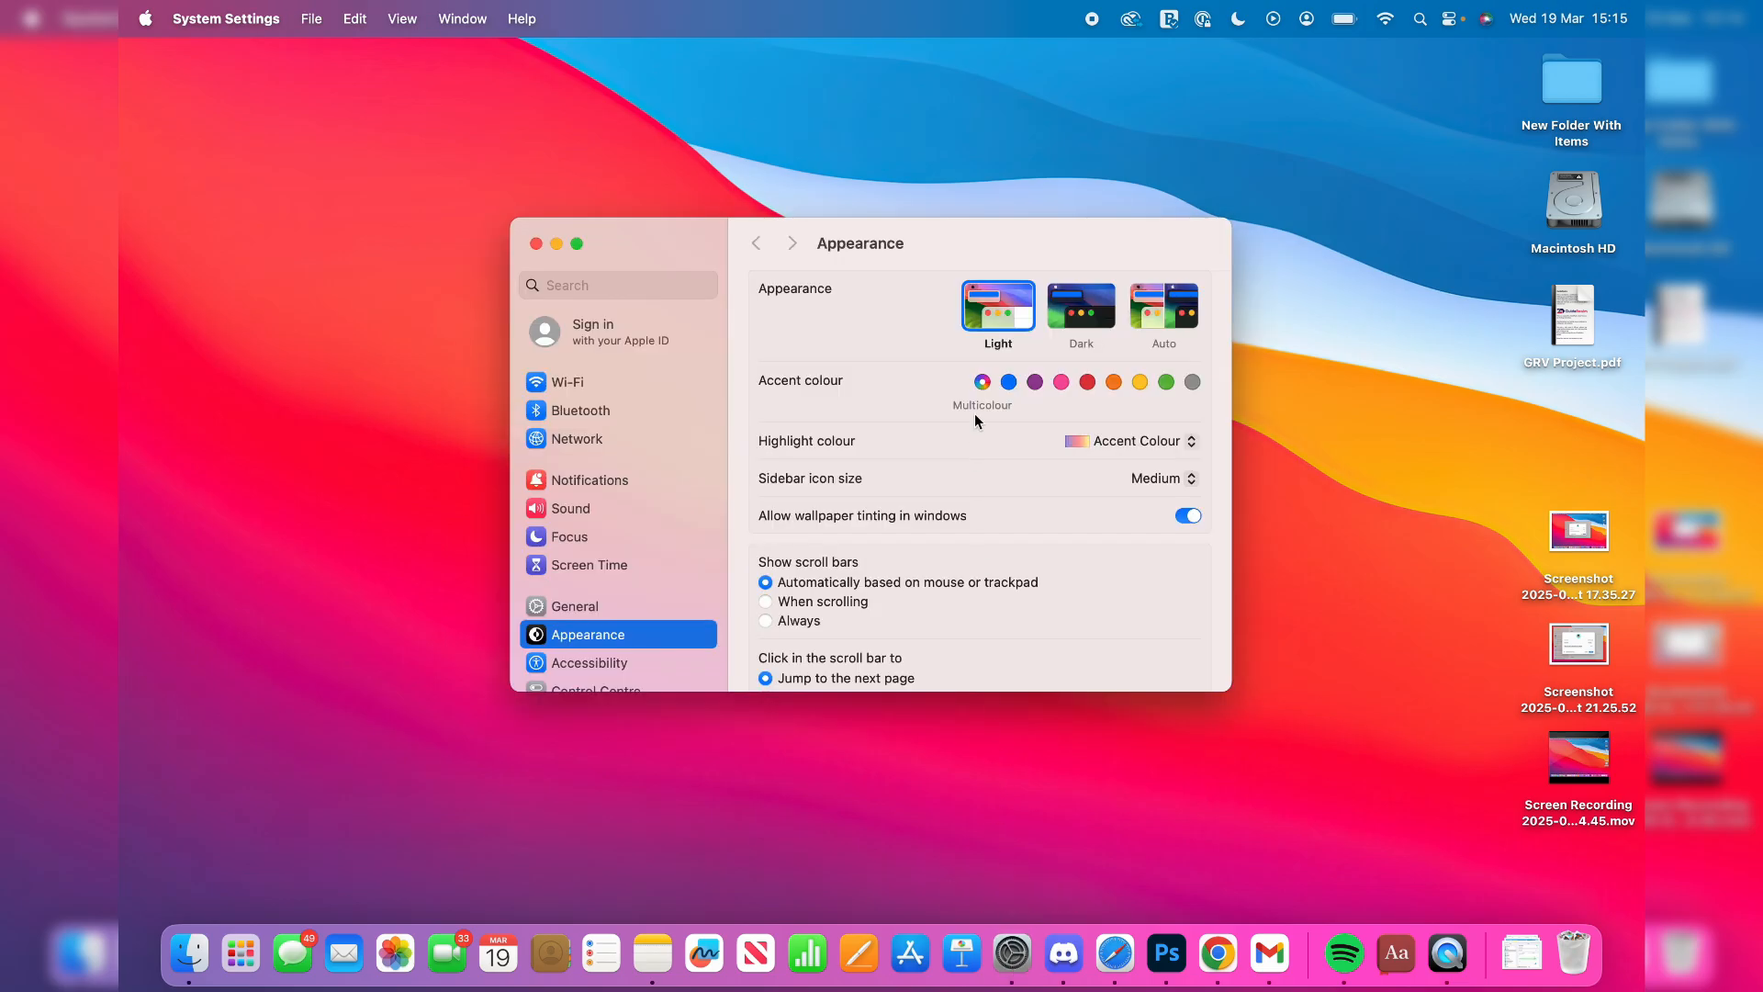
{"action": "scroll", "scroll_direction": "down", "scroll_amount": 3}
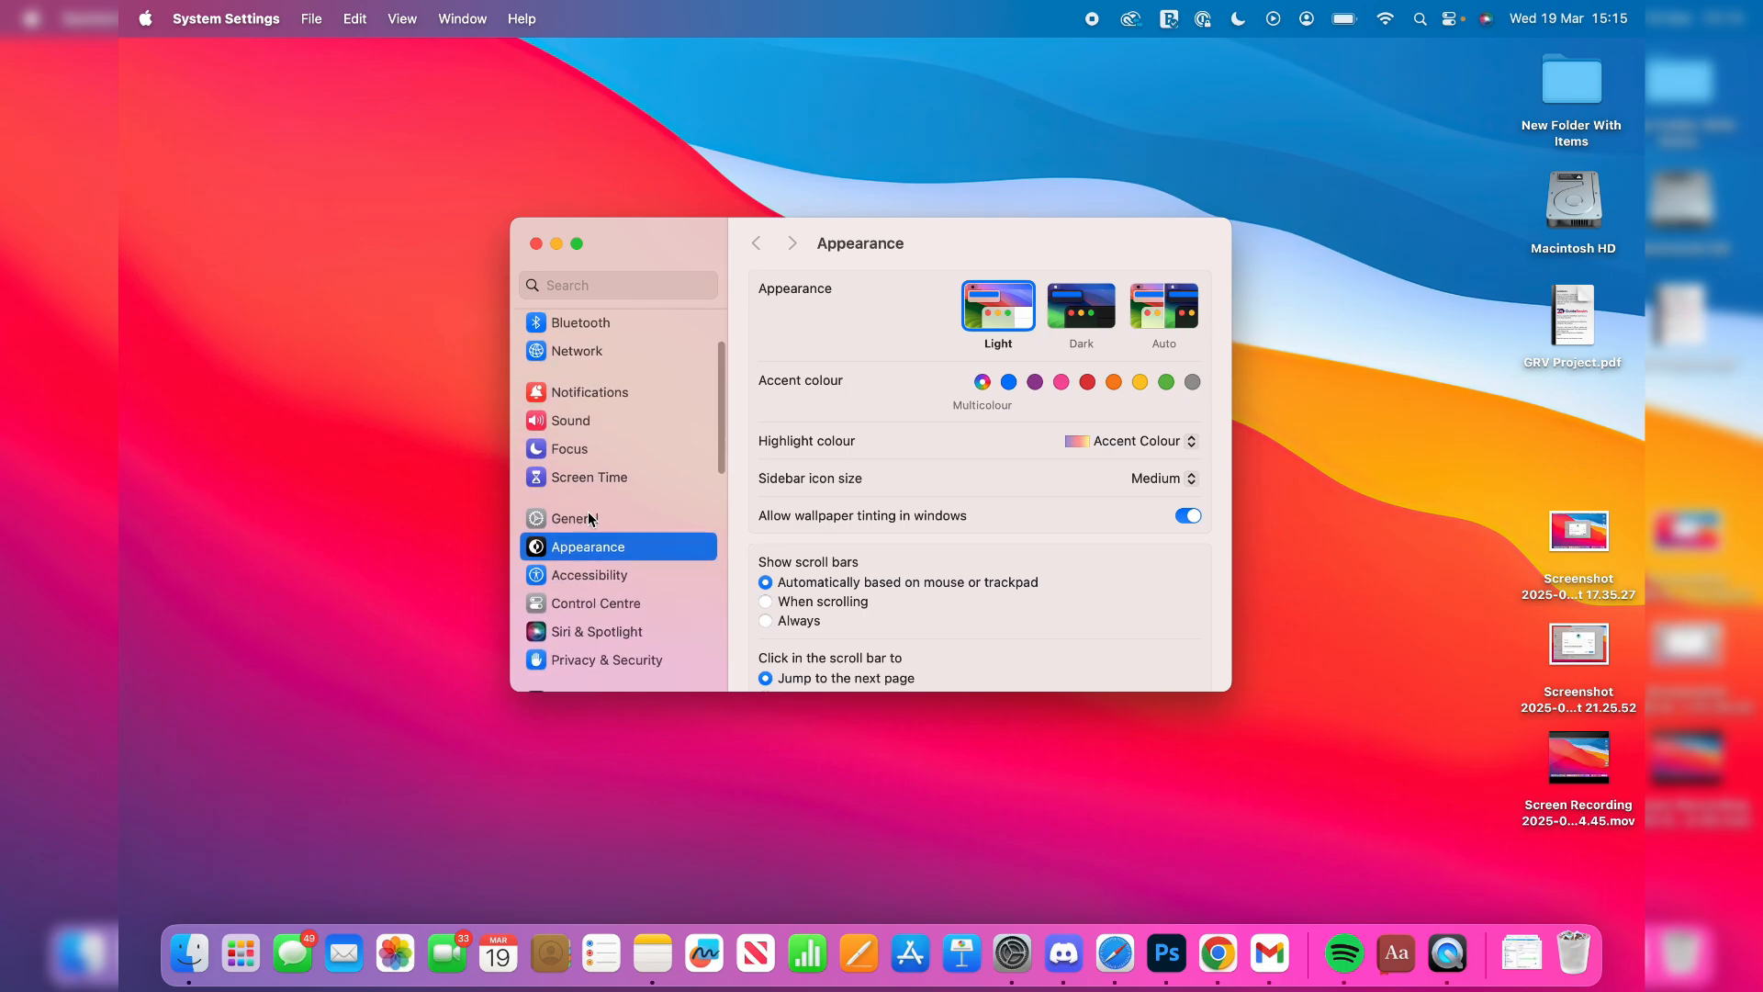
{"action": "scroll", "scroll_direction": "down", "scroll_amount": 3}
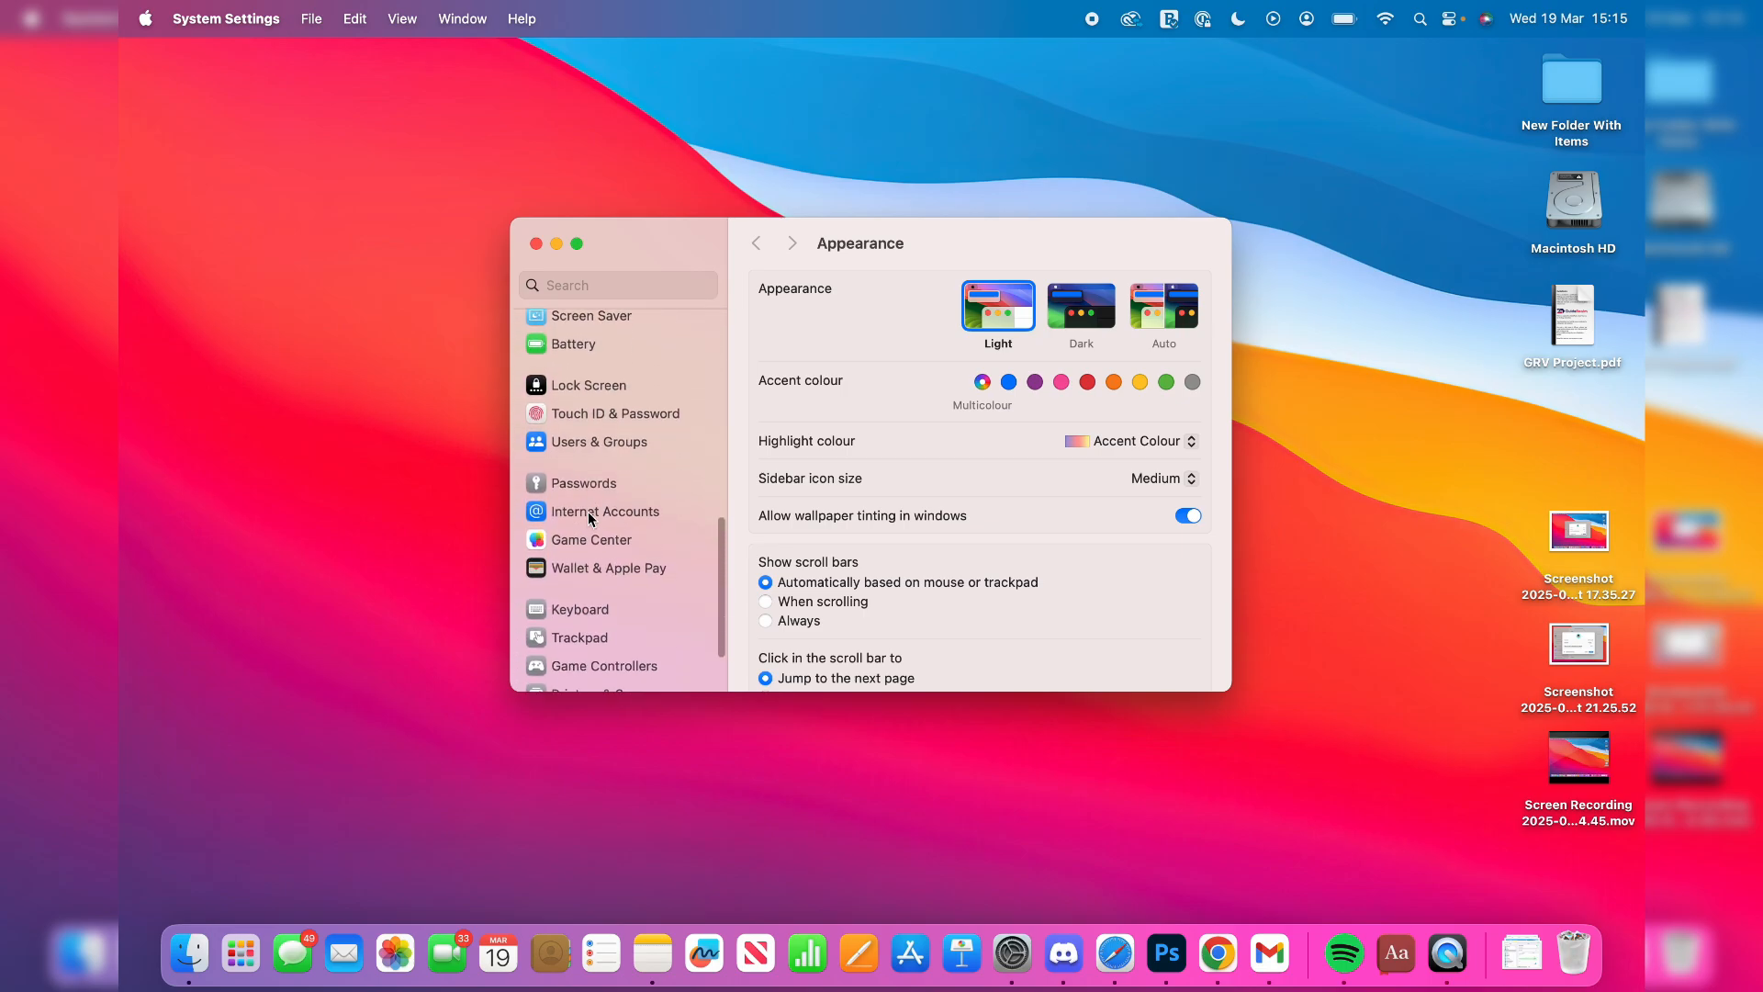
{"action": "left_click", "coordinate": [604, 510]}
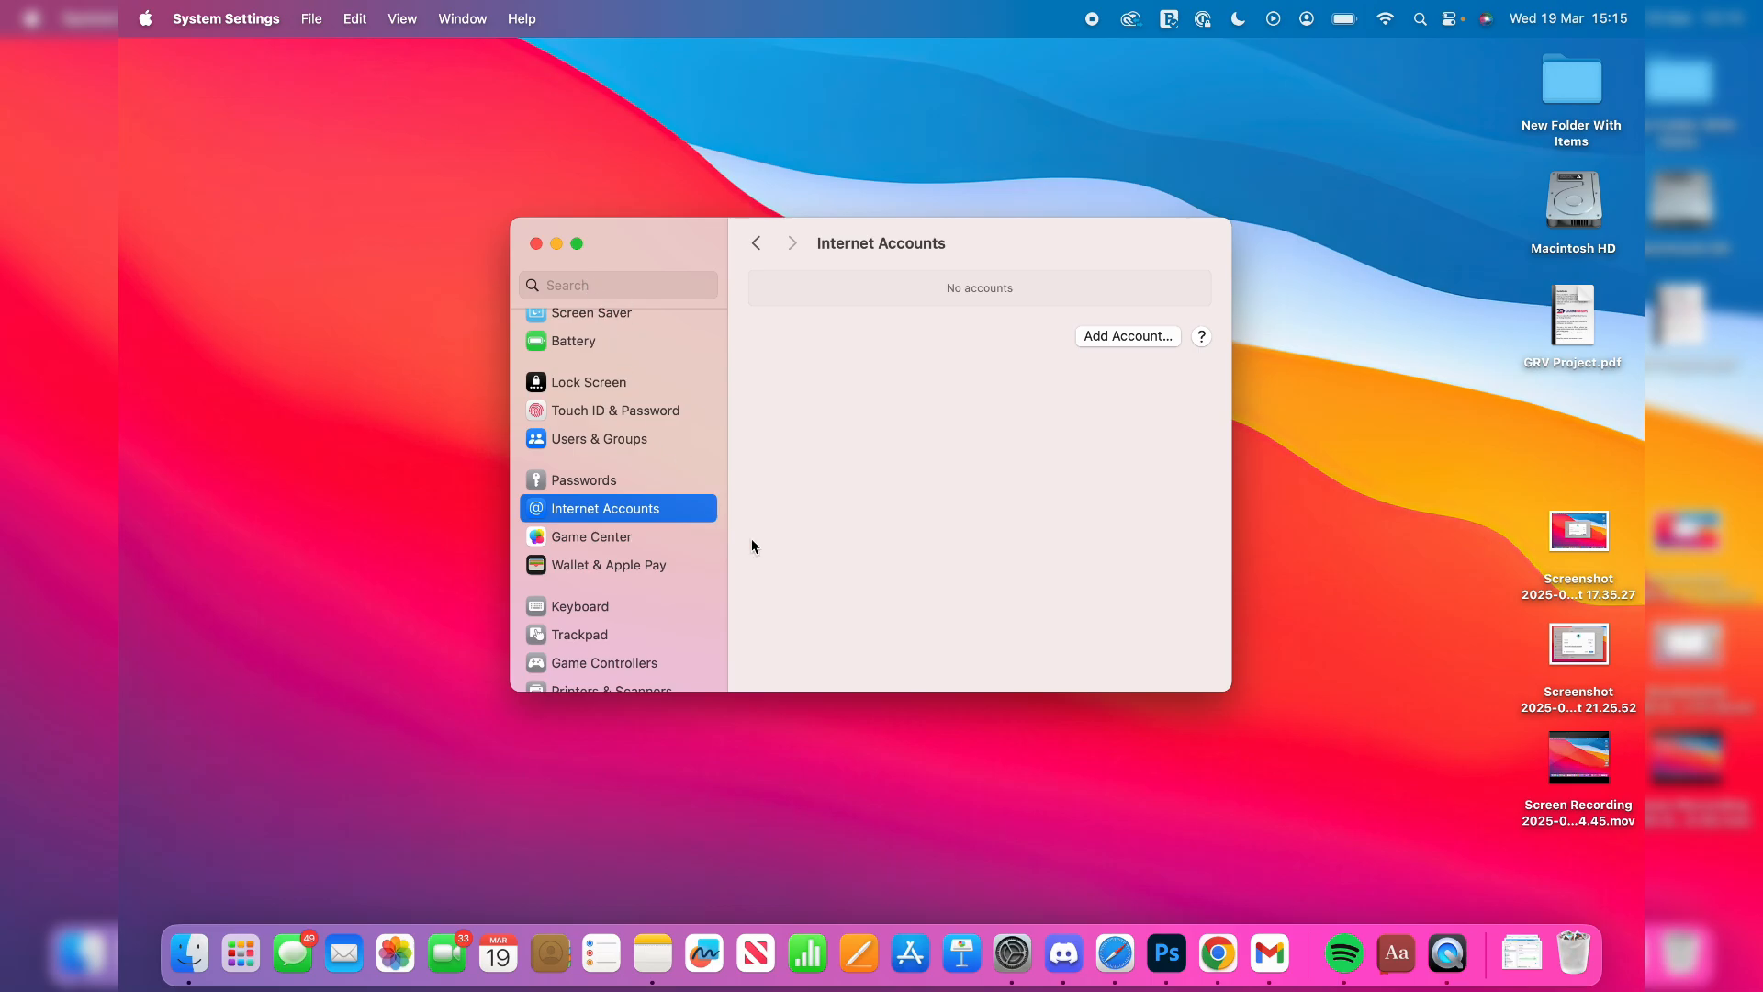
{"action": "mouse_move", "coordinate": [1175, 258]}
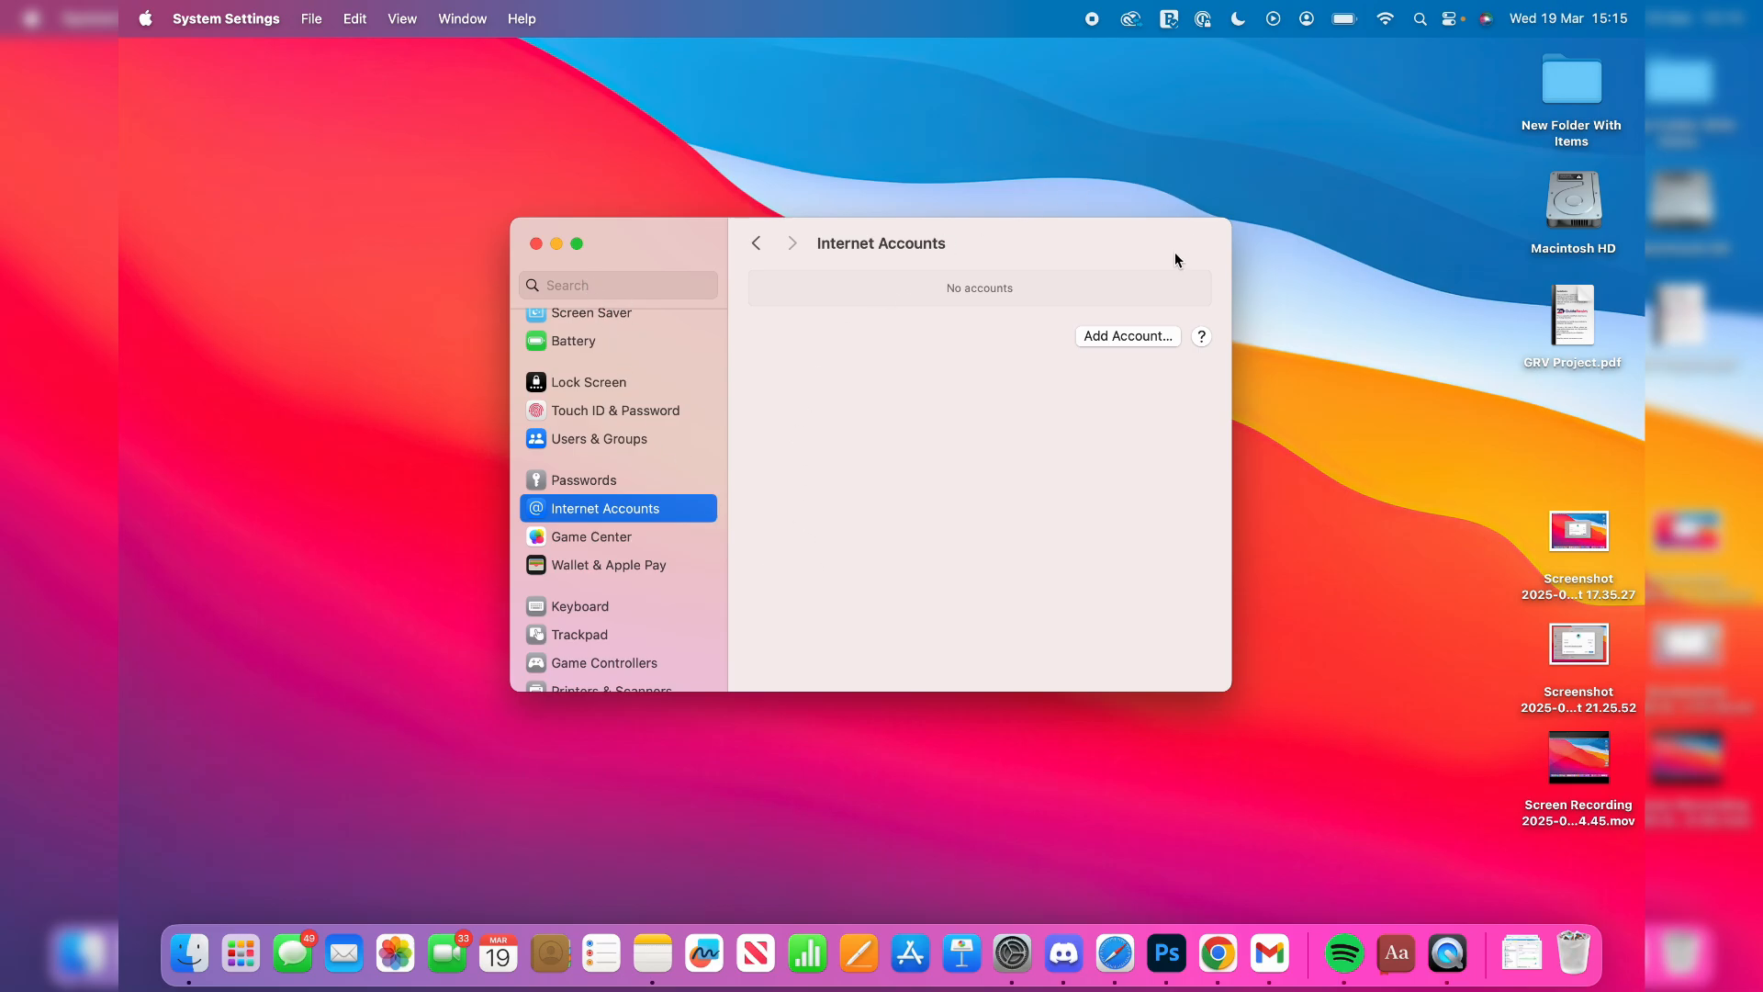
Add a new Google account and hand its sign-in off to the web browser
{"action": "left_click", "coordinate": [1128, 336]}
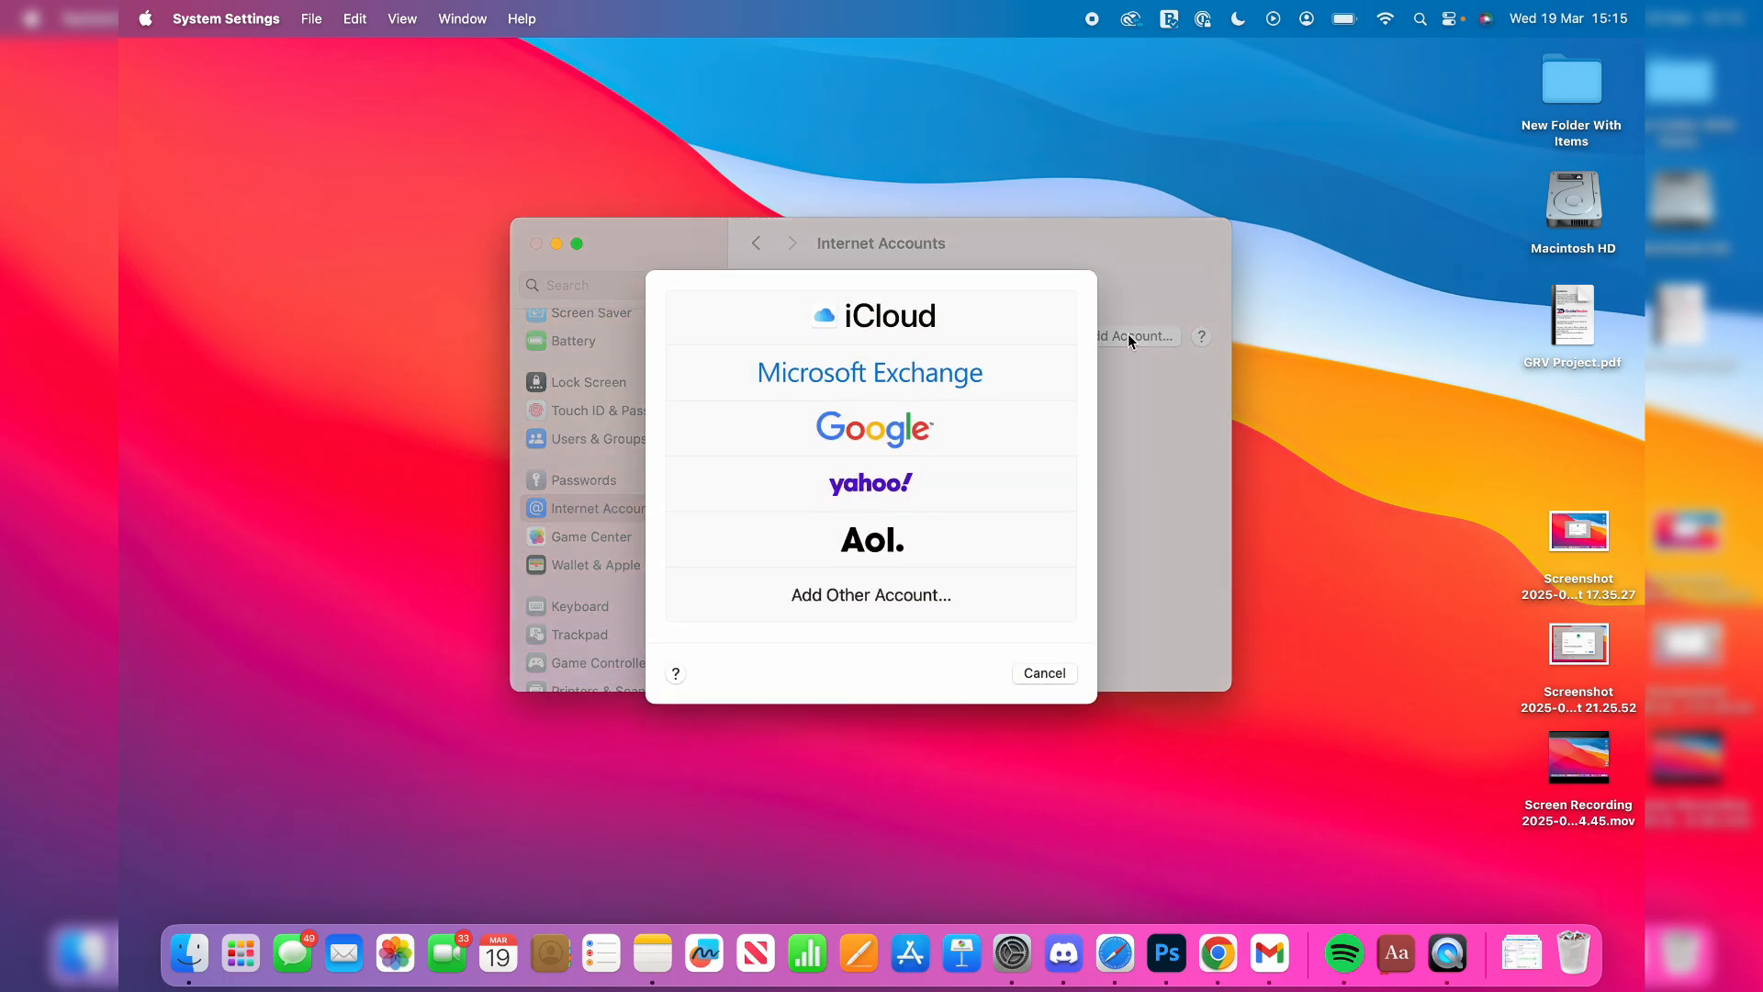
{"action": "mouse_move", "coordinate": [935, 538]}
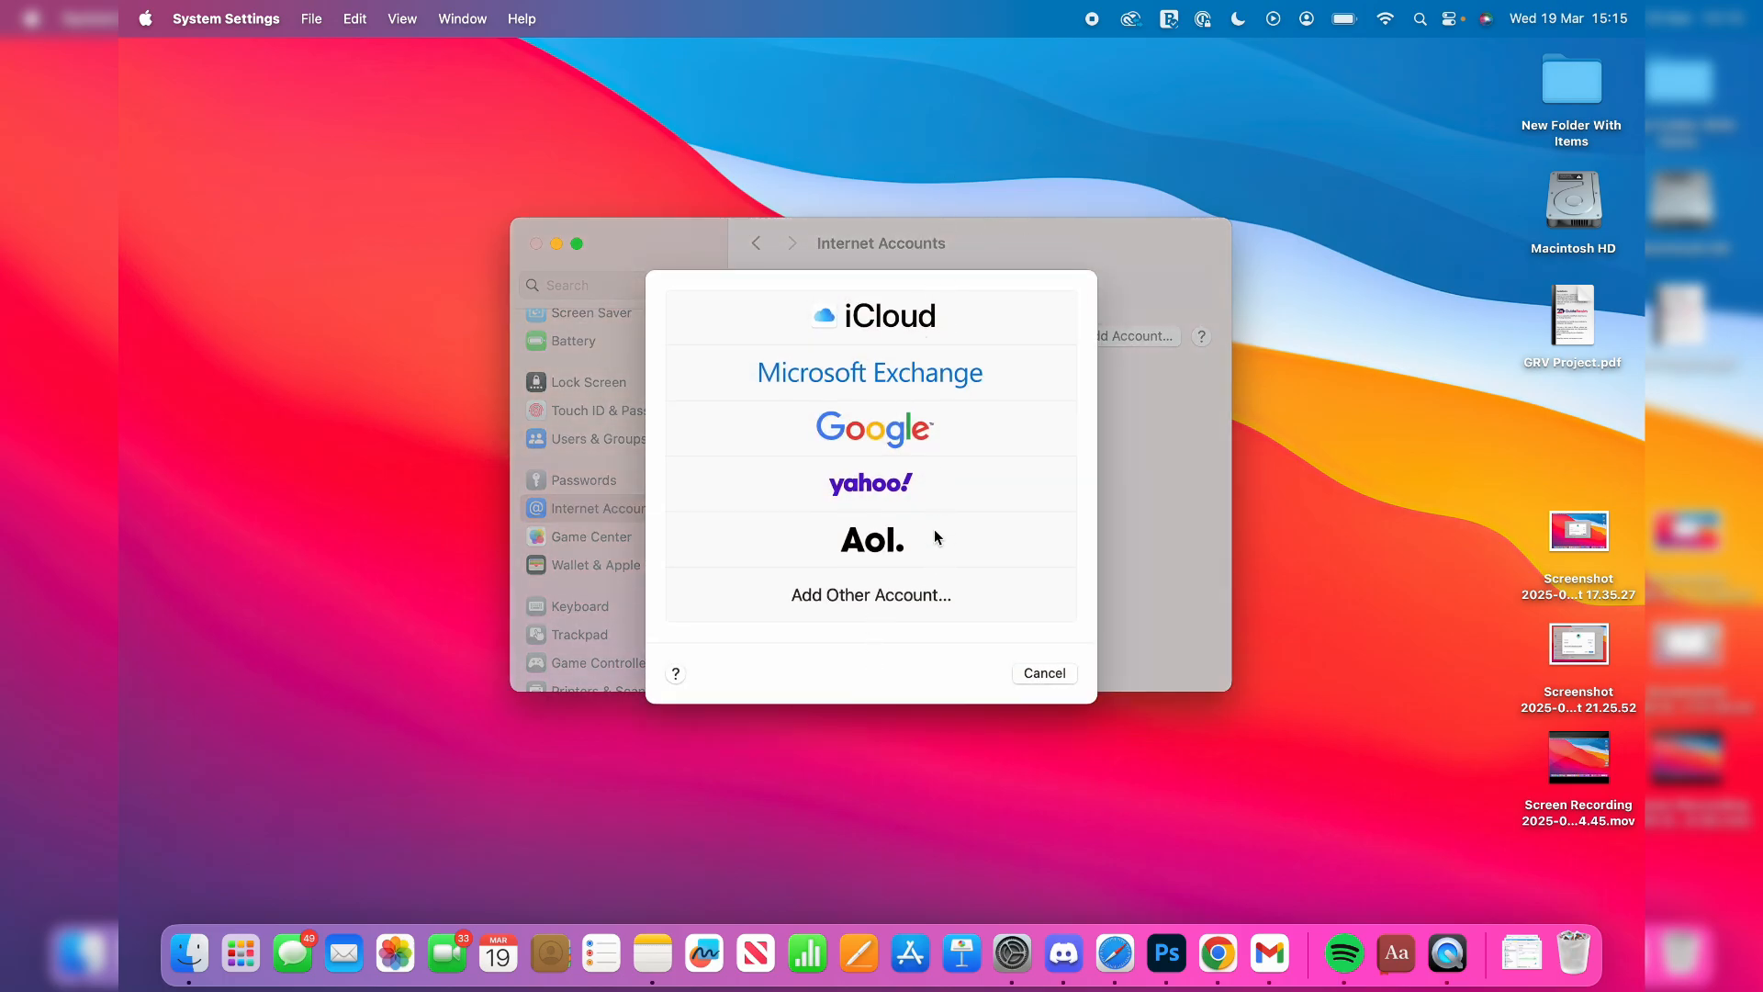
{"action": "left_click", "coordinate": [868, 427]}
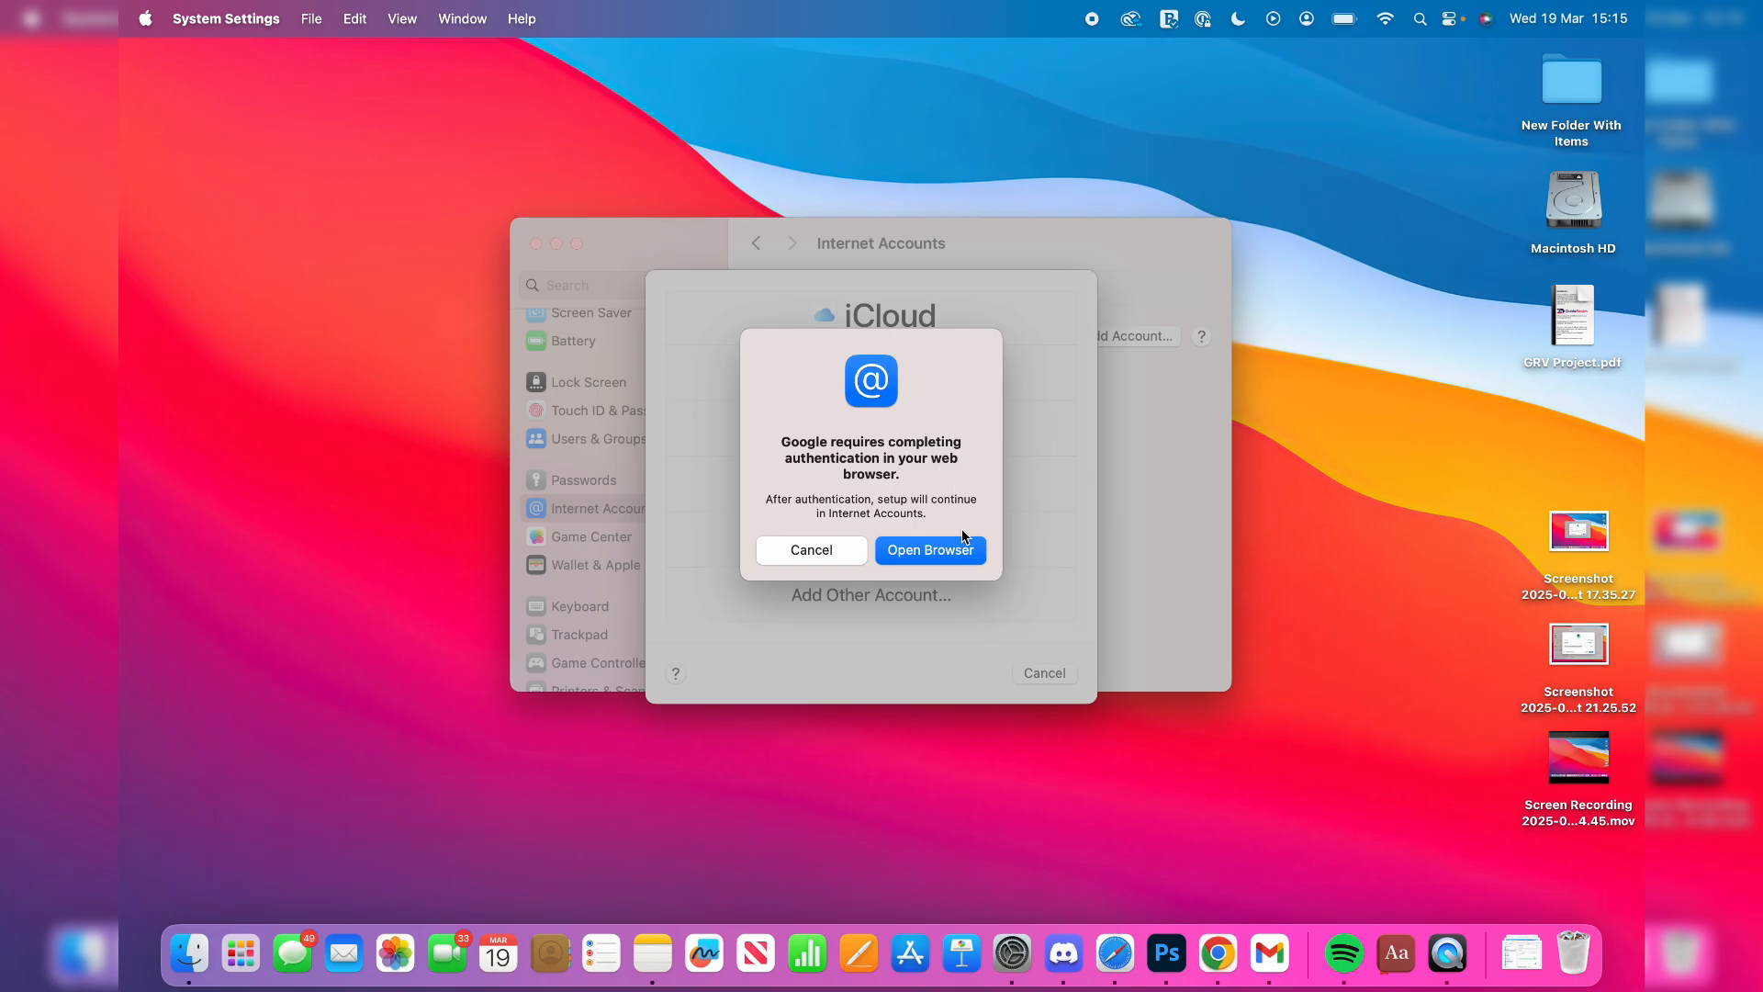
{"action": "left_click", "coordinate": [929, 549]}
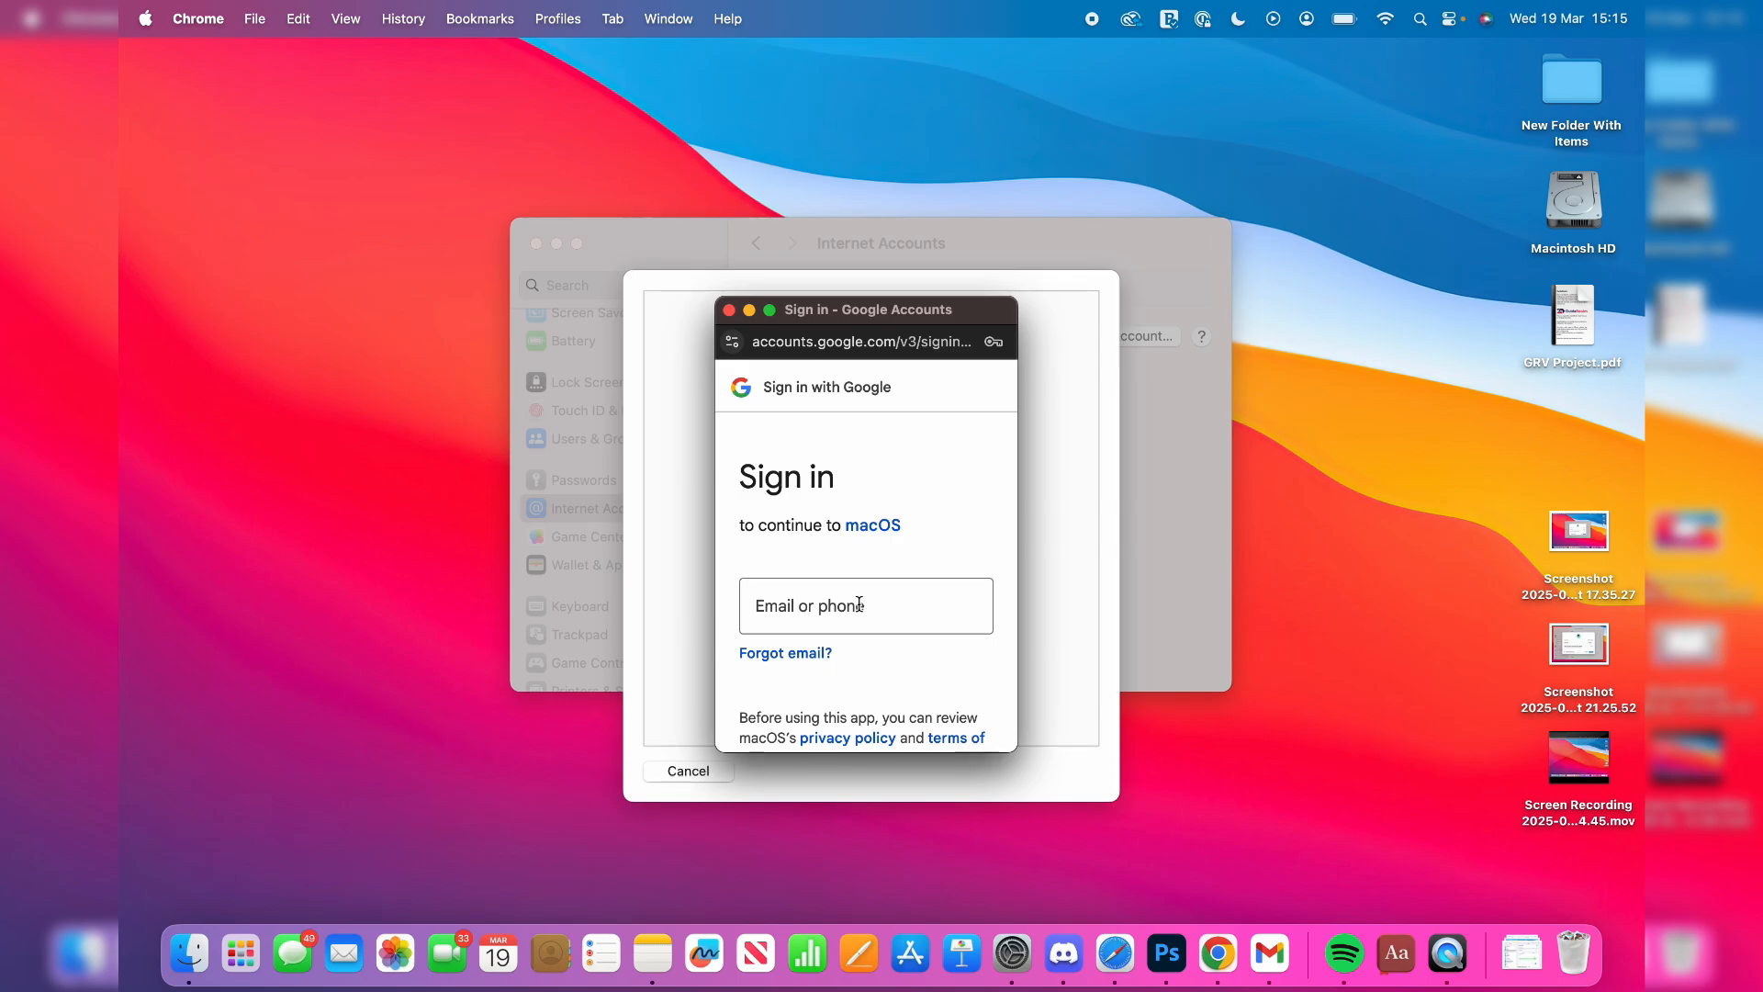
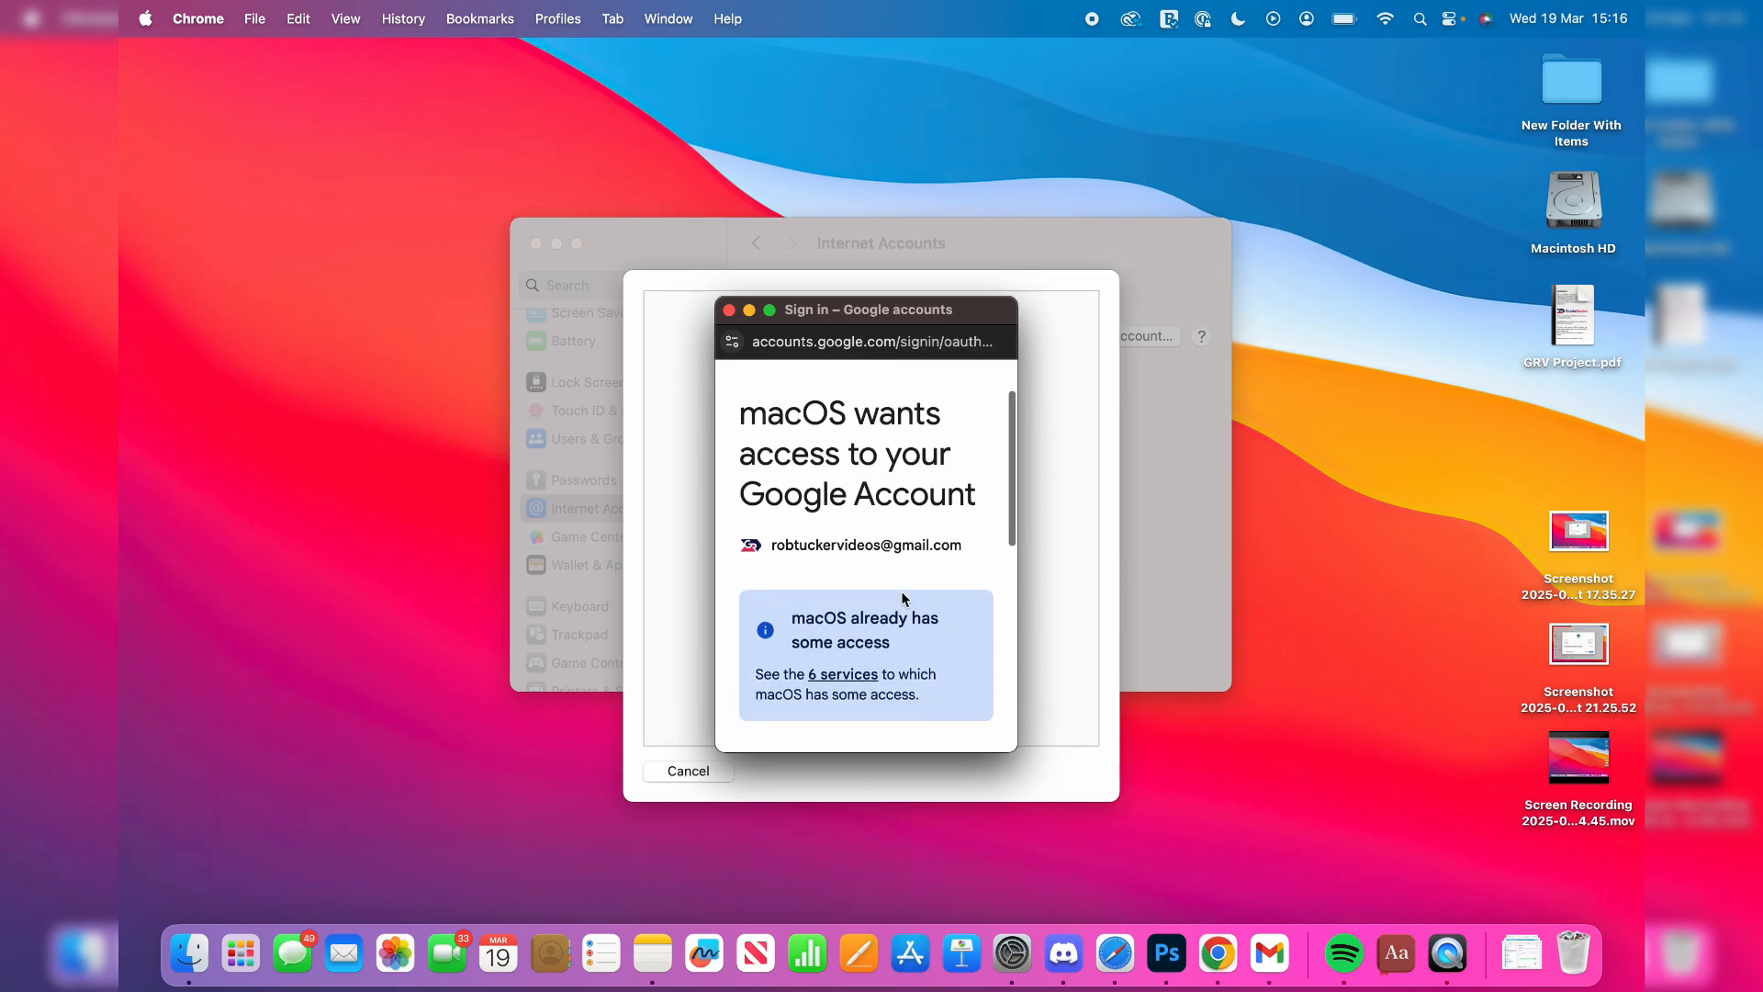
{"action": "scroll", "scroll_direction": "down", "scroll_amount": 3}
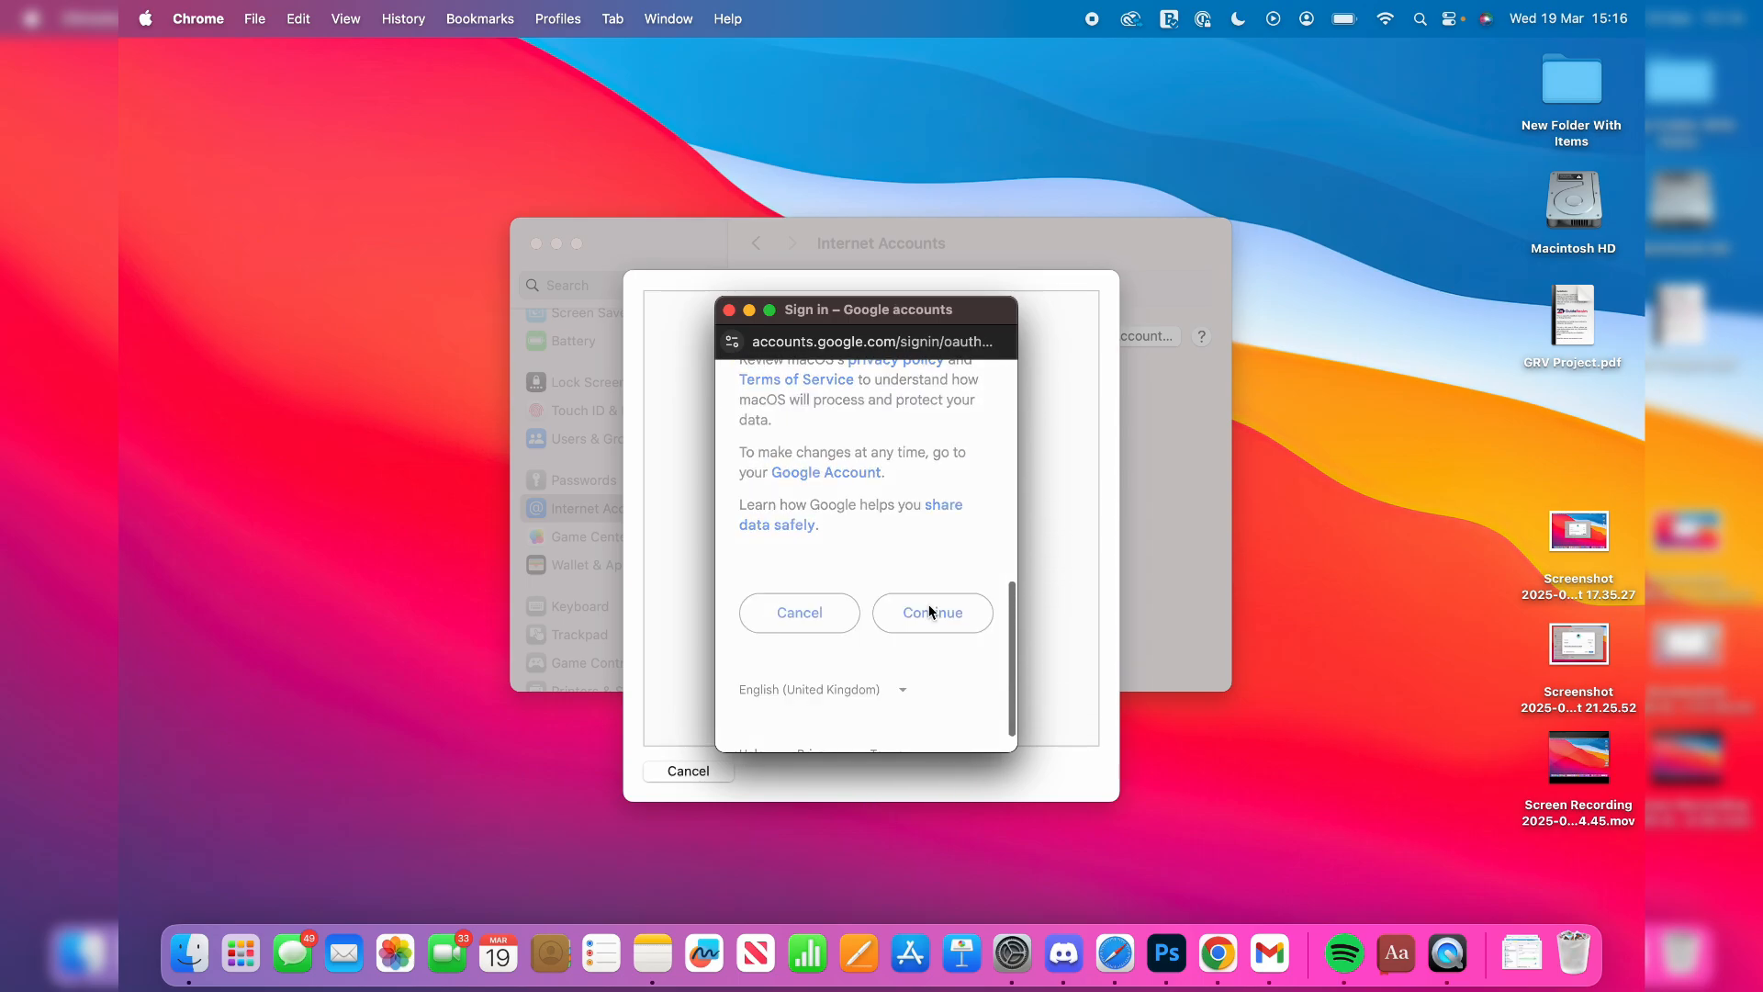
{"action": "left_click", "coordinate": [931, 611]}
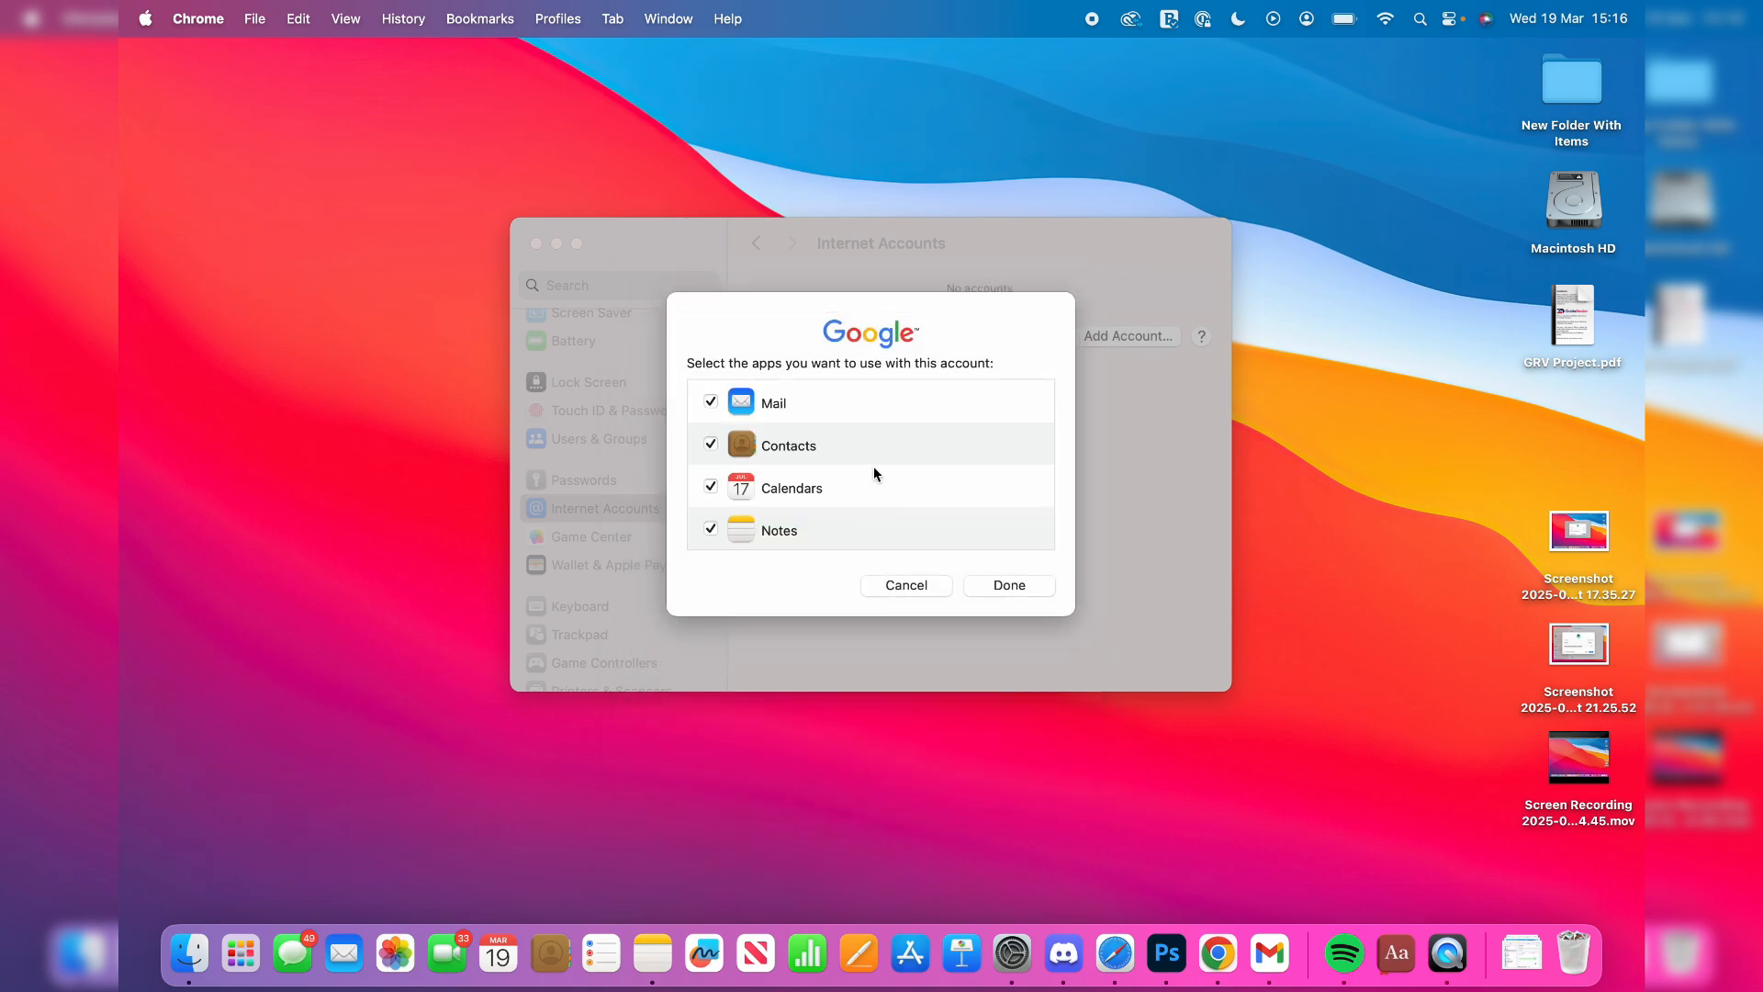
Finish adding the Google account with only Mail on; Contacts, Calendars and Notes off
{"action": "left_click", "coordinate": [710, 529]}
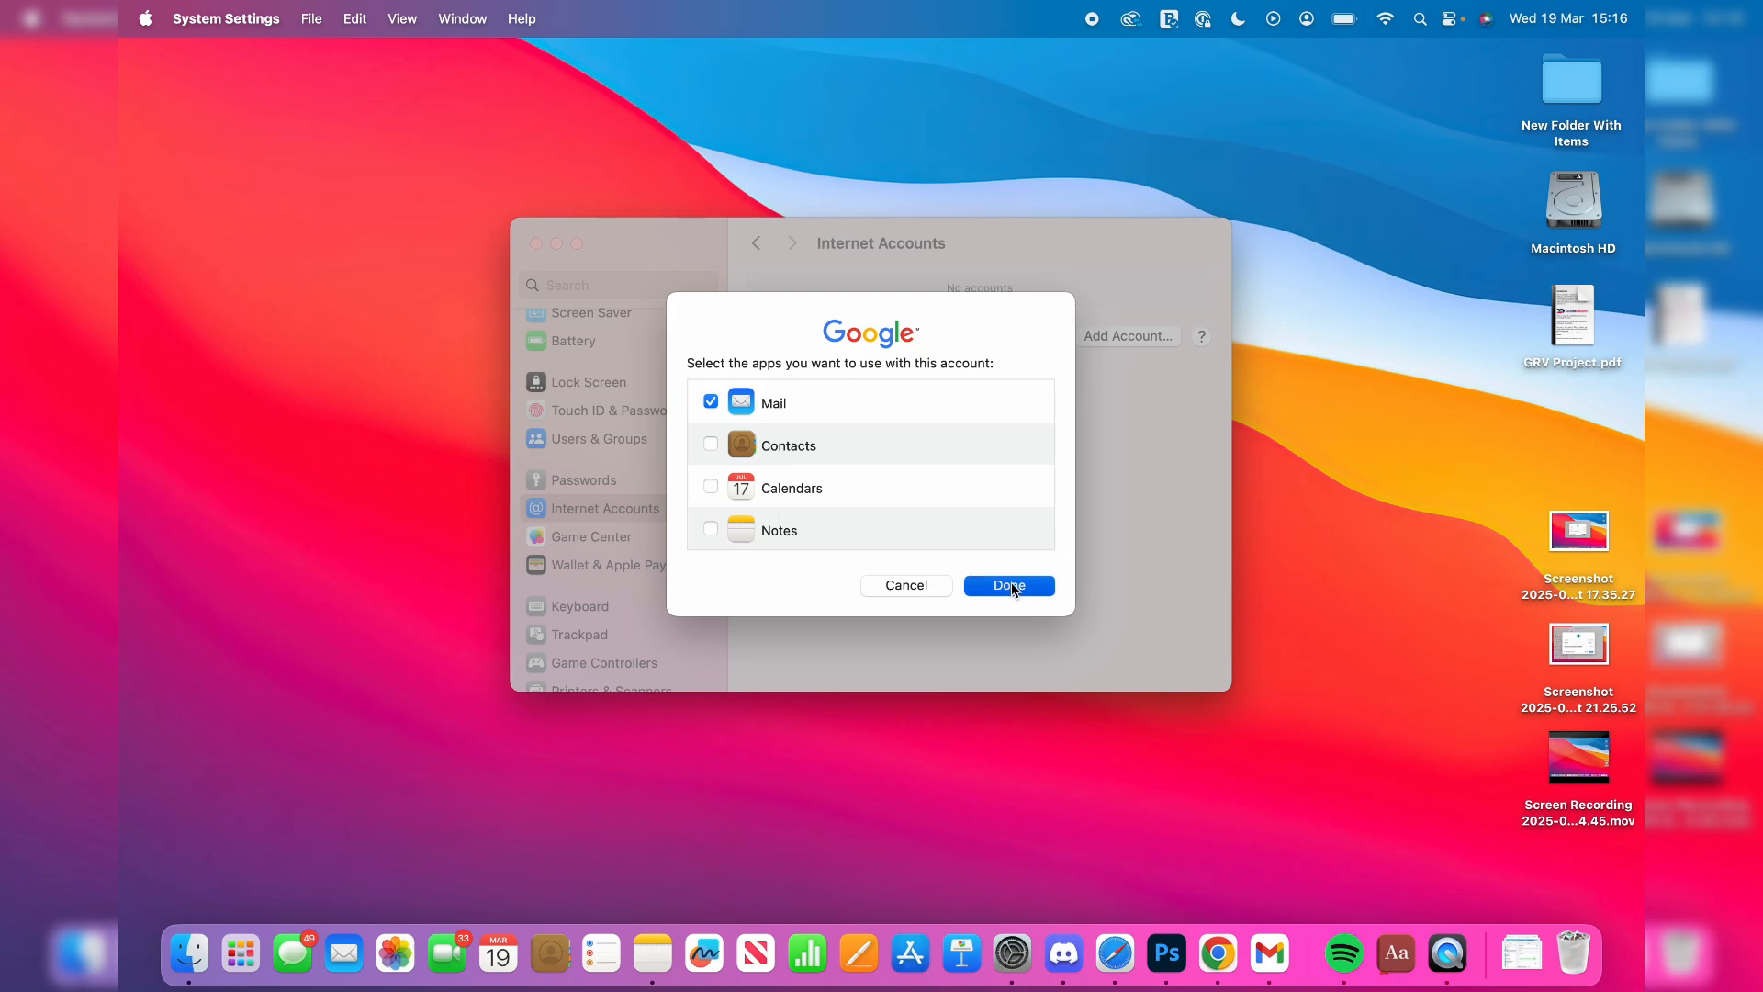
{"action": "left_click", "coordinate": [1006, 584]}
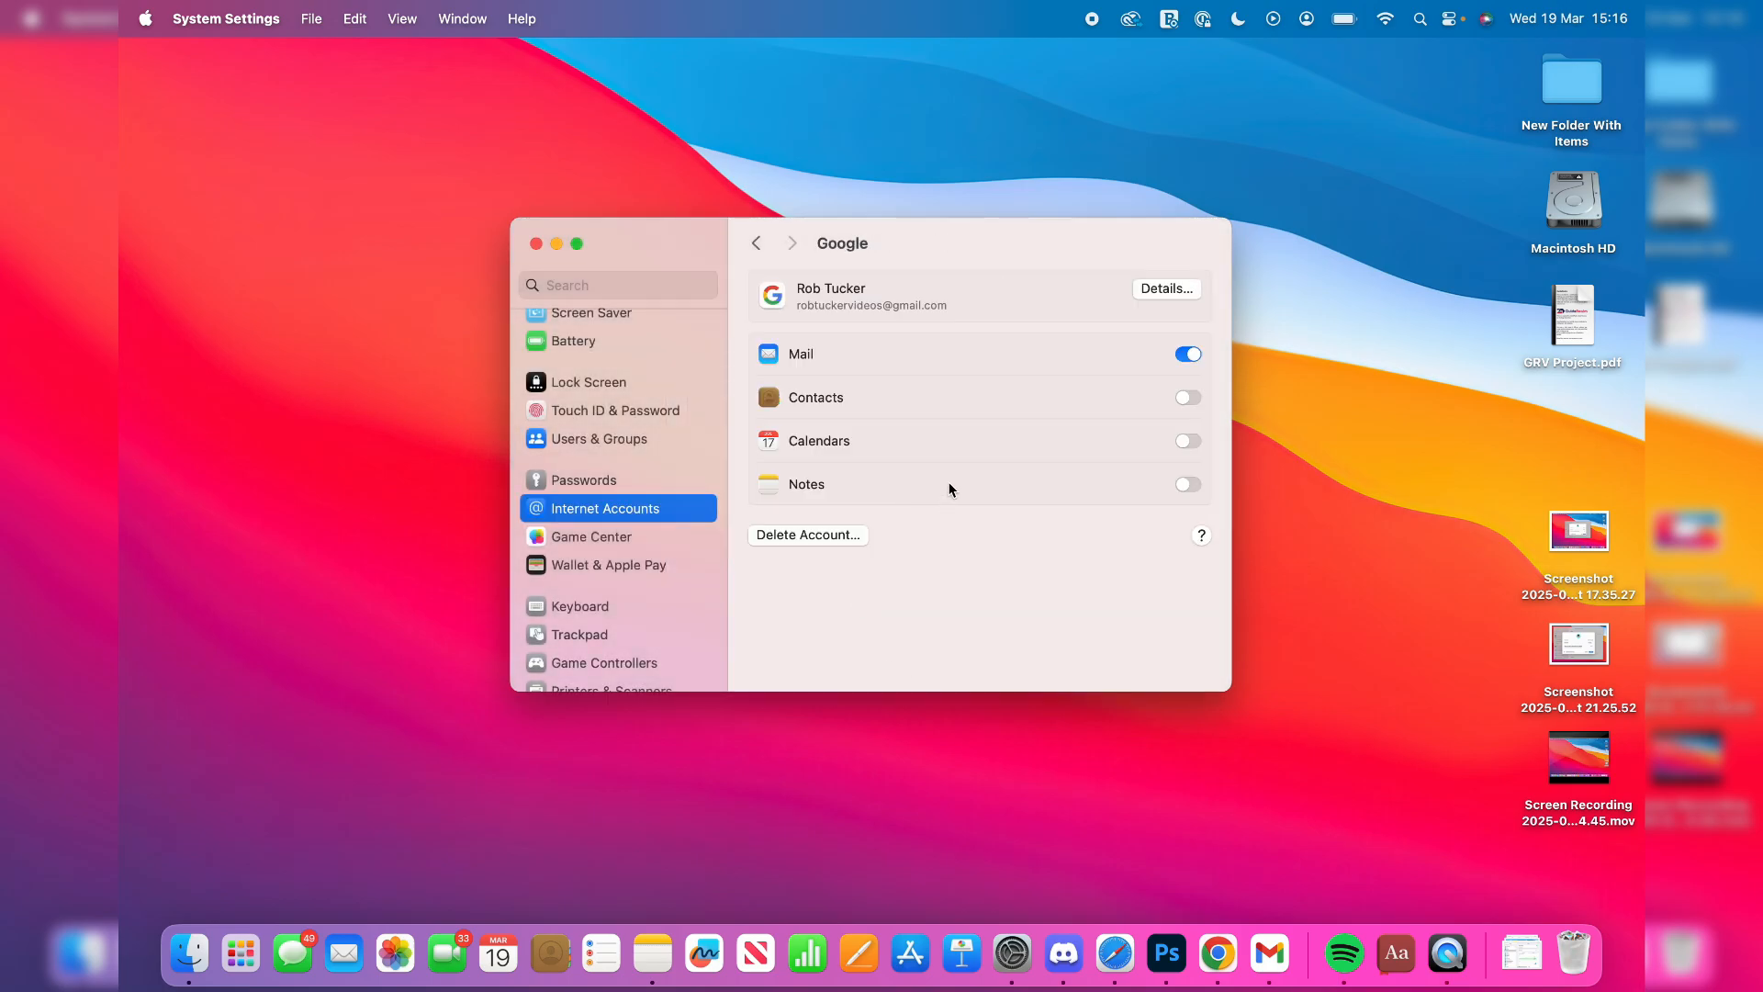
{"action": "mouse_move", "coordinate": [343, 955]}
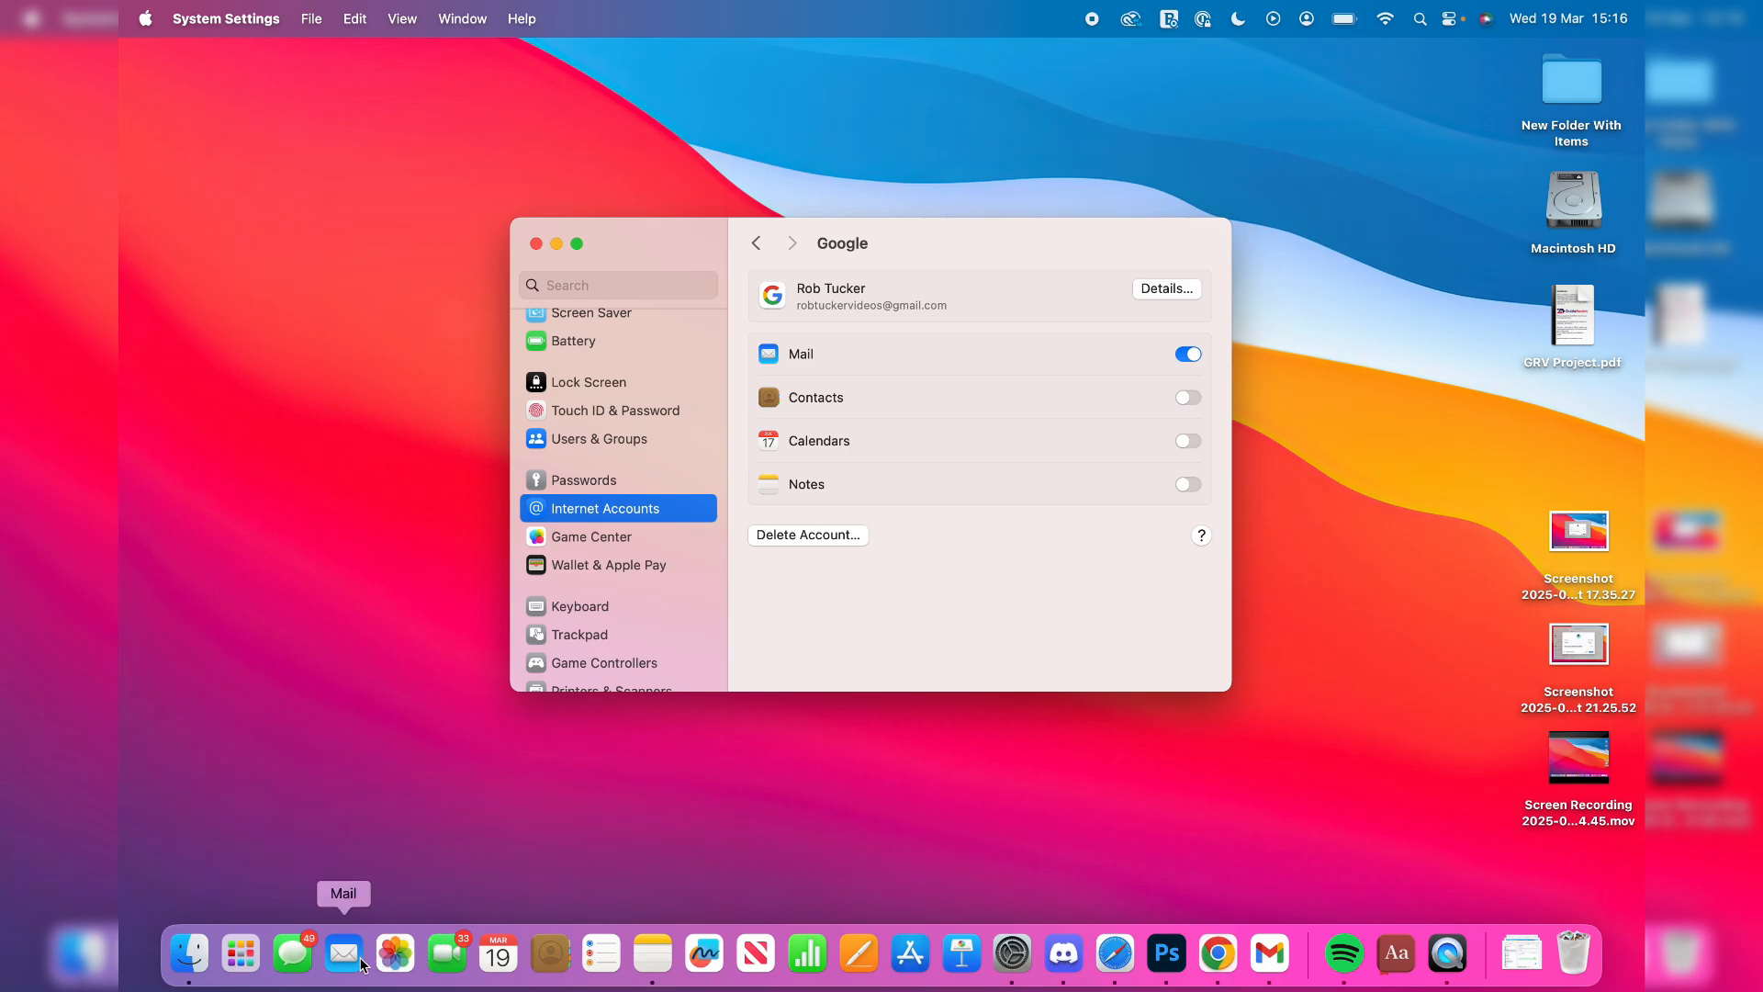
Launch Mail to show the Google inbox and start a blank new message
{"action": "left_click", "coordinate": [344, 955]}
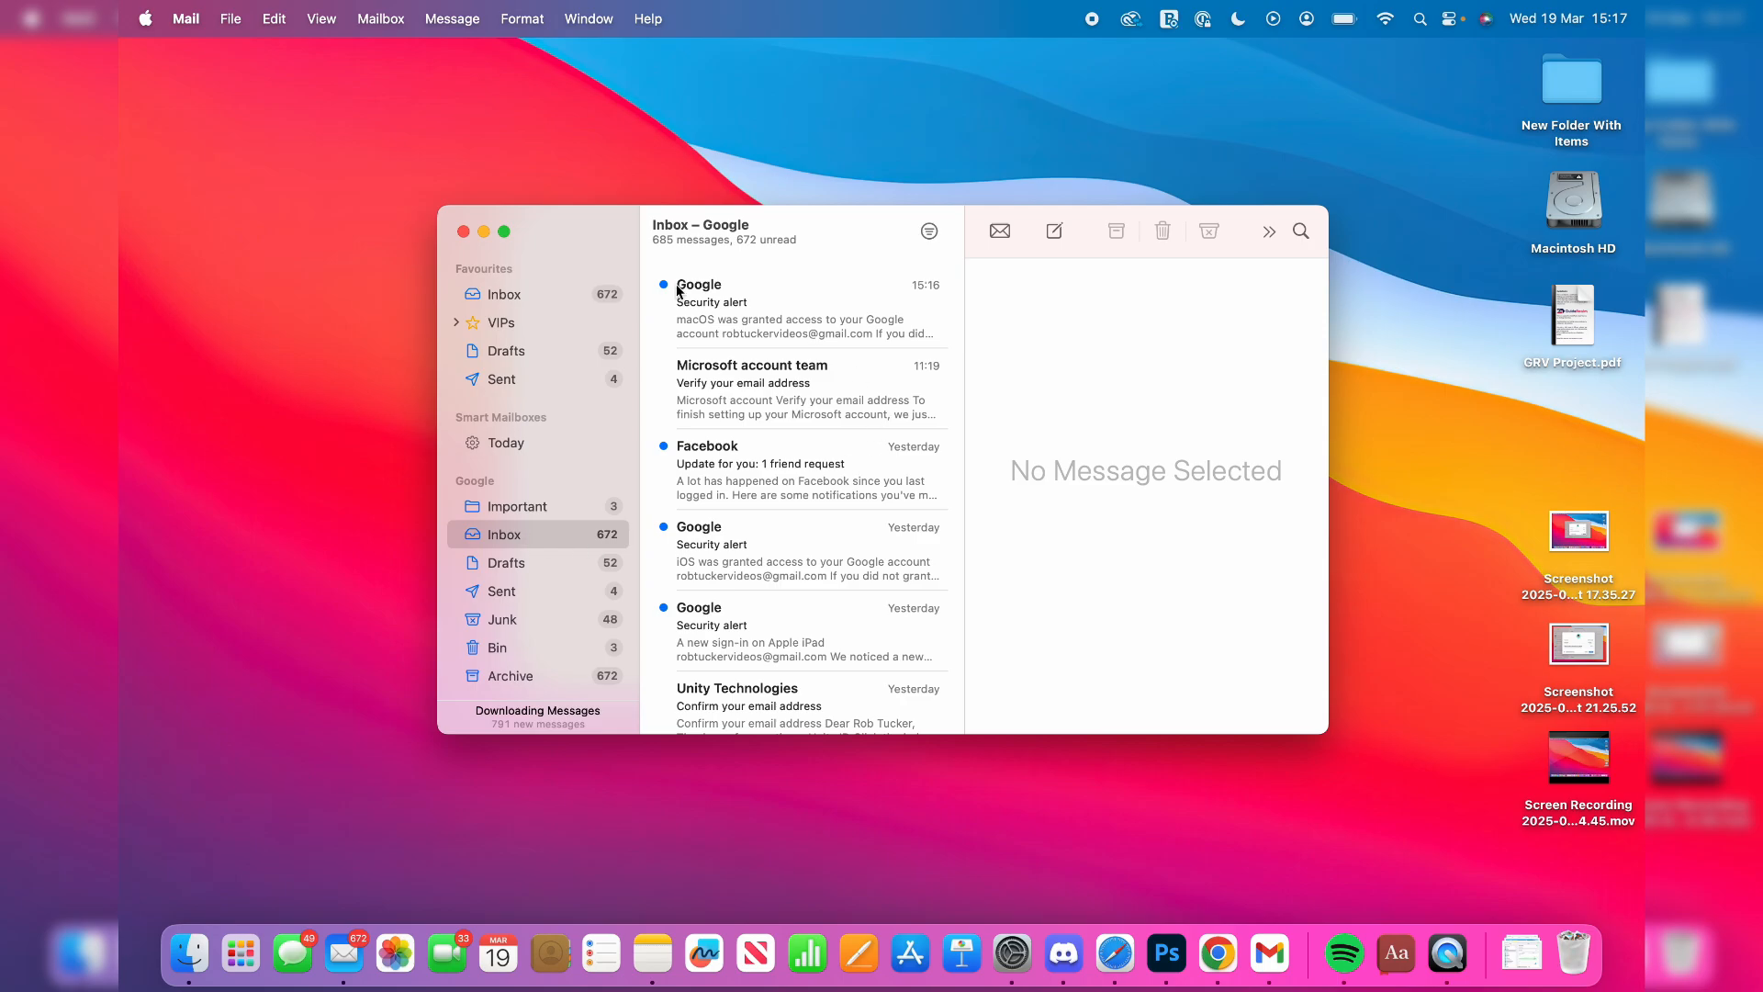
{"action": "left_click", "coordinate": [1054, 232]}
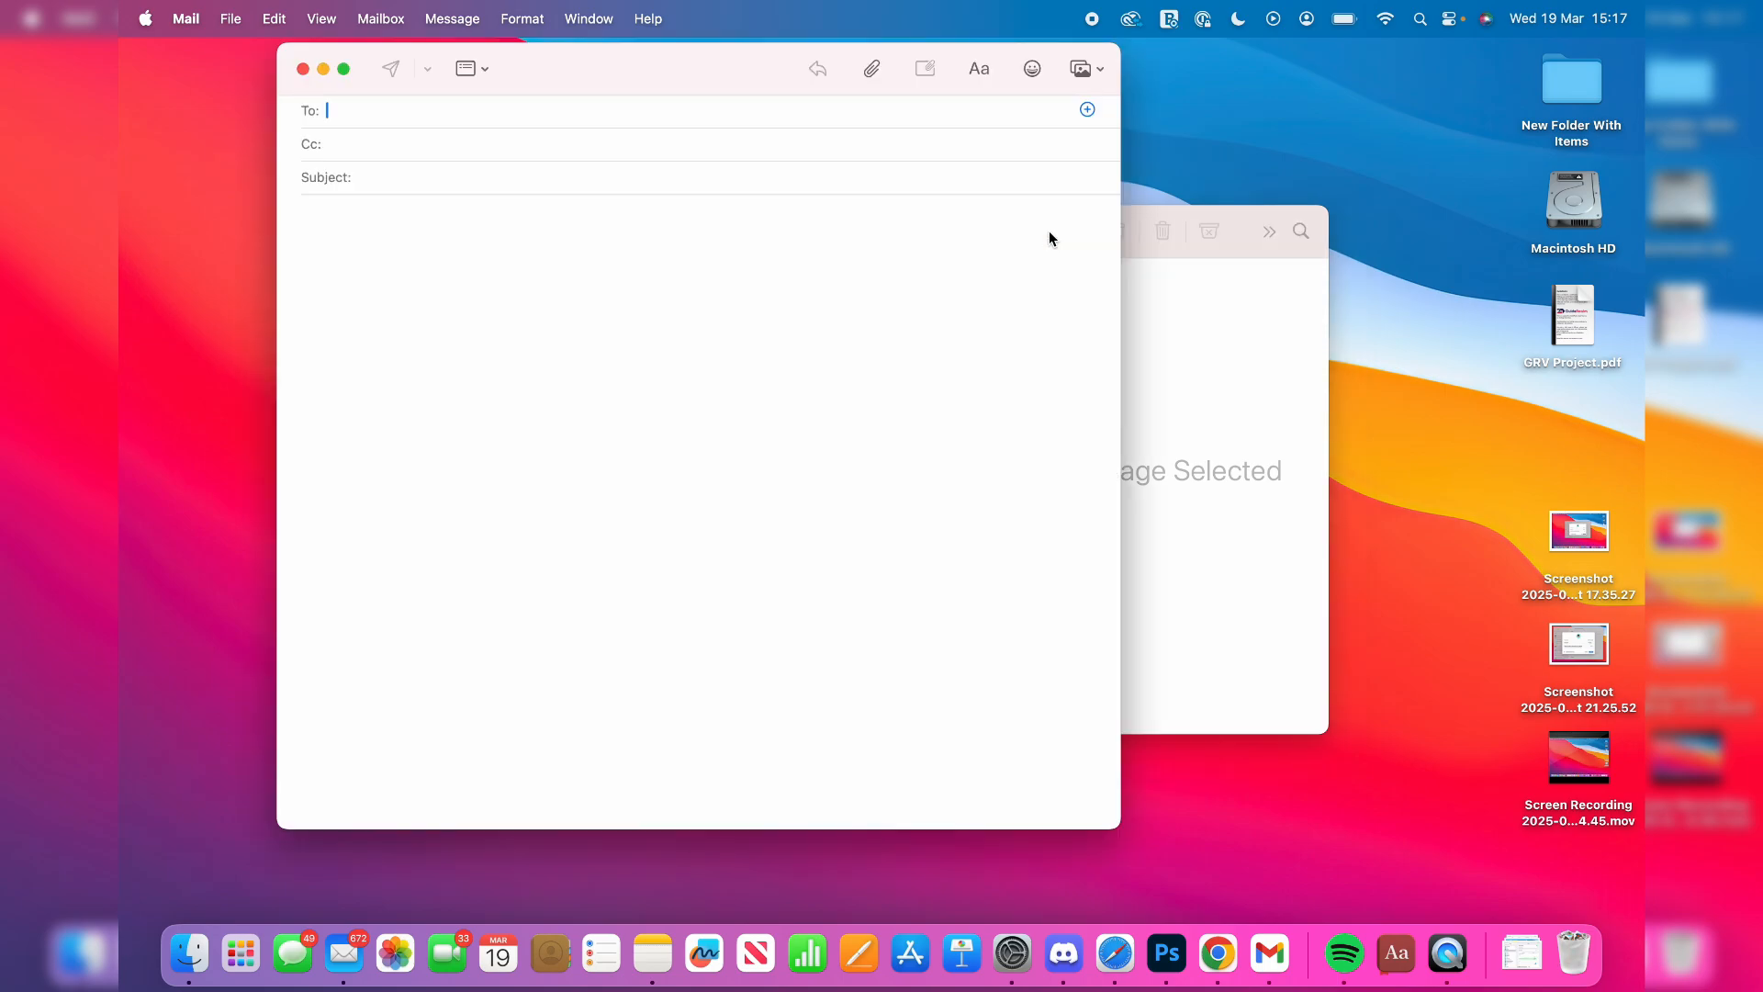